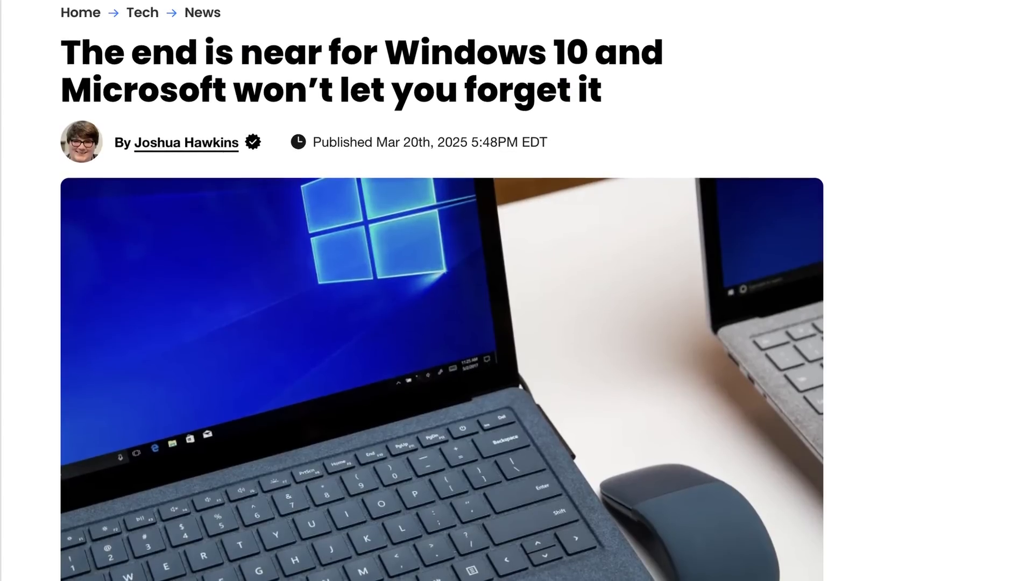
- Scroll through the Microsoft Learn Windows 10 ESU program article to read it
{"action": "scroll", "scroll_direction": "down", "scroll_amount": 3}
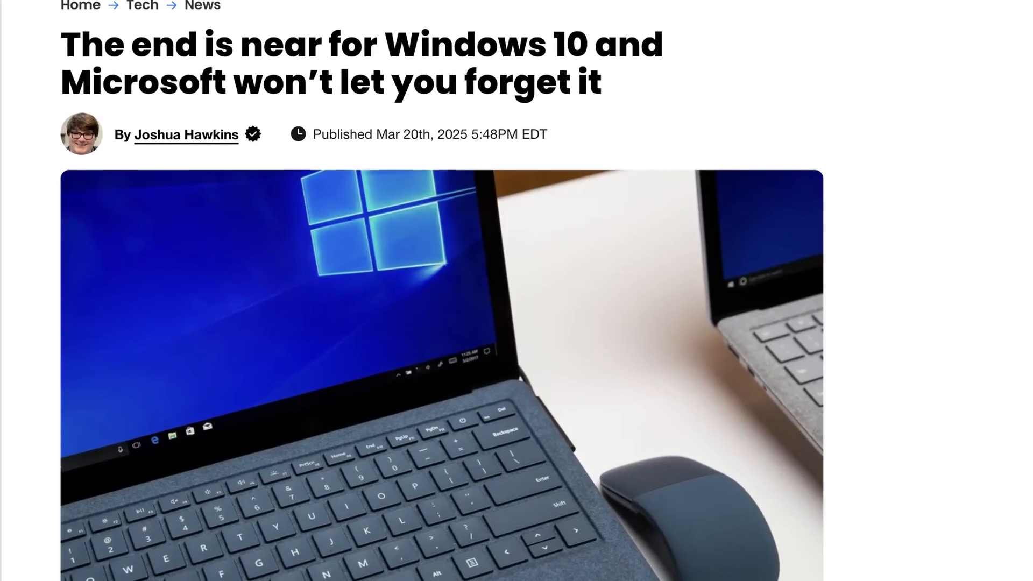
{"action": "scroll", "scroll_direction": "down", "scroll_amount": 3}
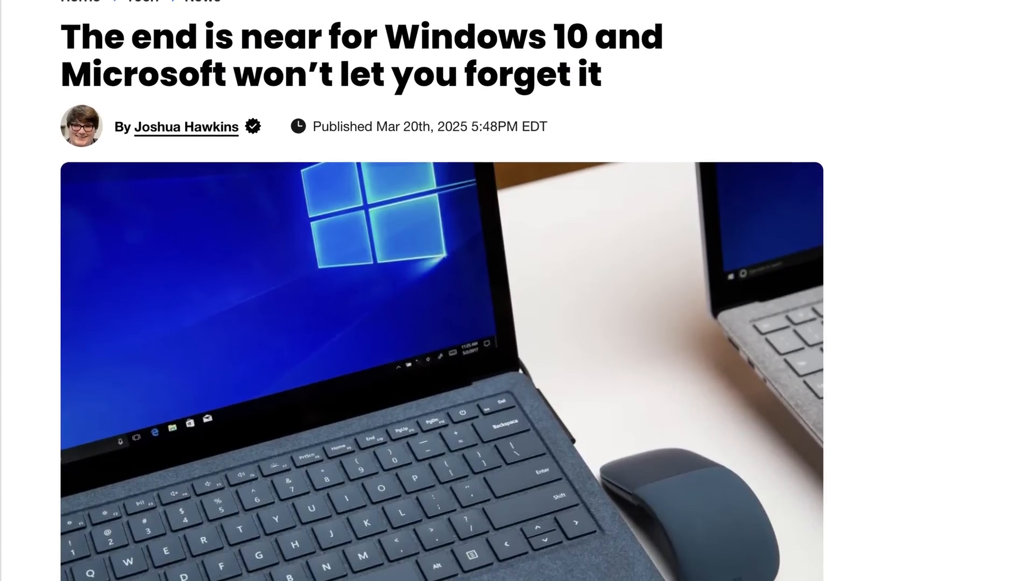
{"action": "scroll", "scroll_direction": "down", "scroll_amount": 3}
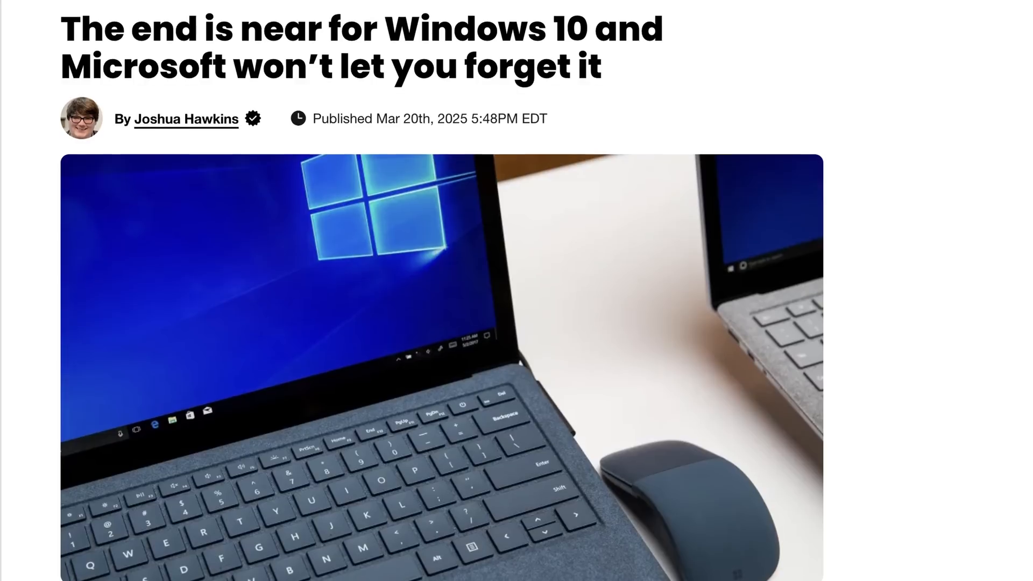
{"action": "scroll", "scroll_direction": "down", "scroll_amount": 3}
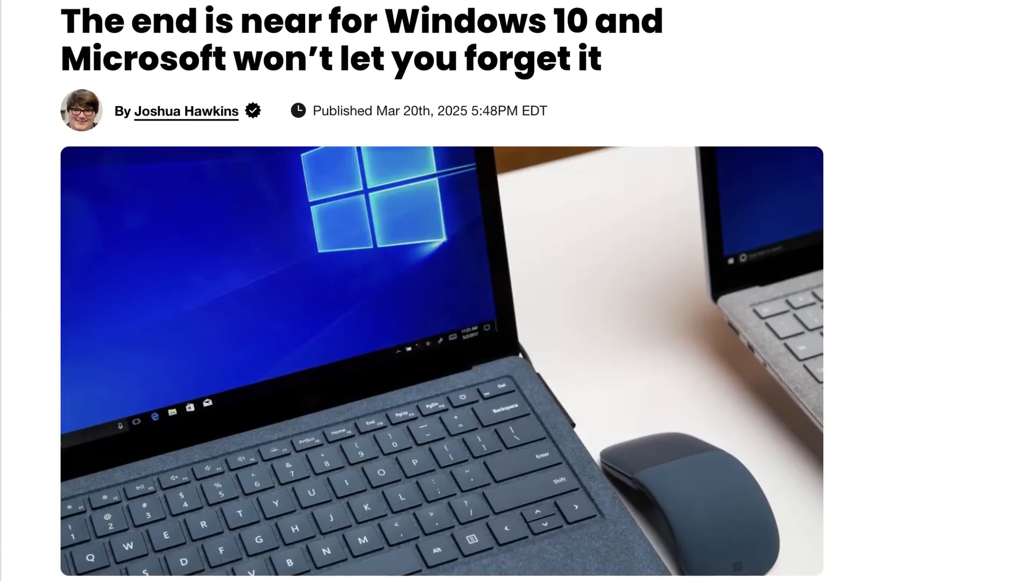
{"action": "scroll", "scroll_direction": "down", "scroll_amount": 3}
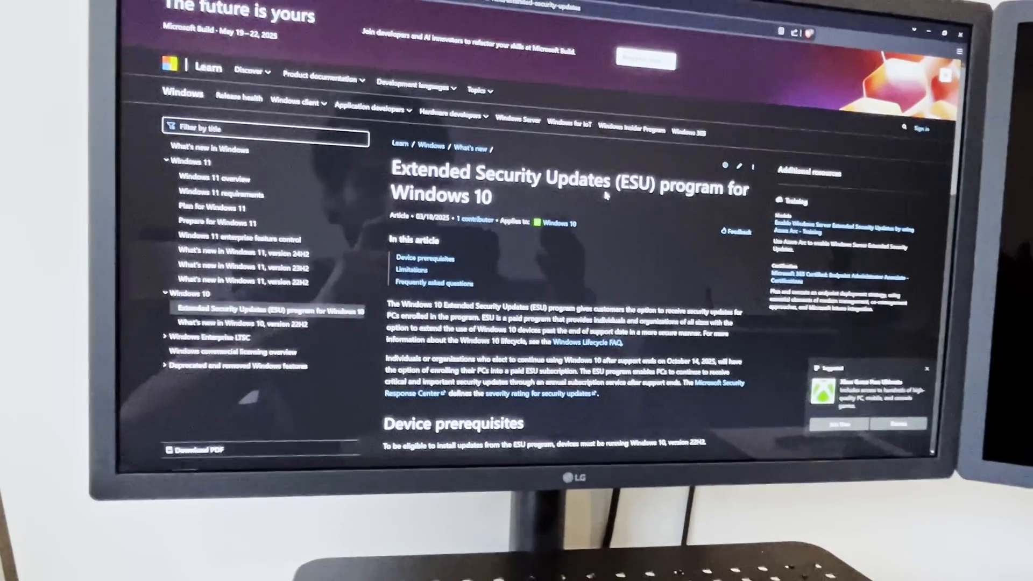
{"action": "scroll", "scroll_direction": "down", "scroll_amount": 3}
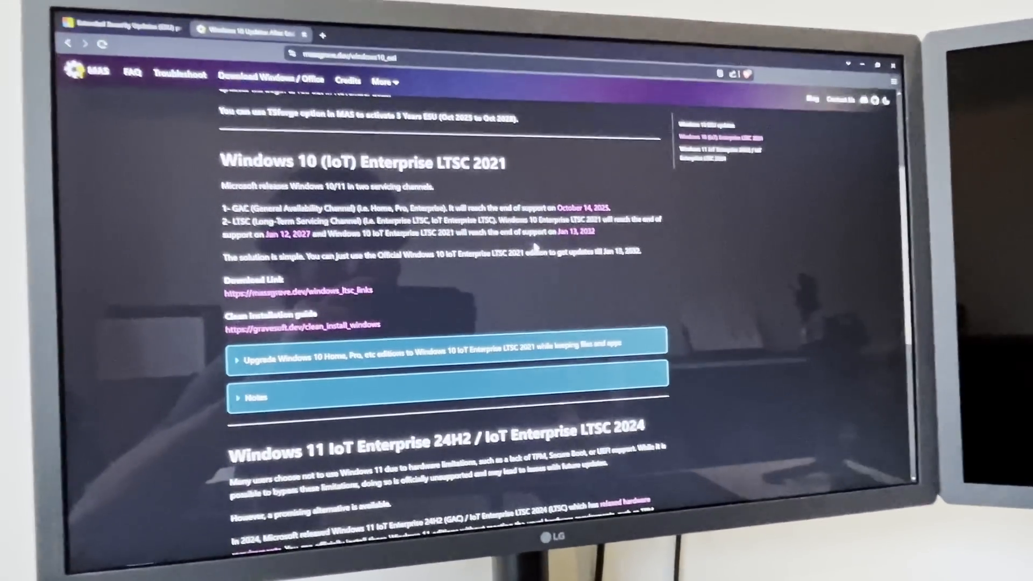
- Scroll the massgrave.dev guide down to the Windows 10 (IoT) Enterprise LTSC 2021 section
{"action": "scroll", "scroll_direction": "down", "scroll_amount": 3}
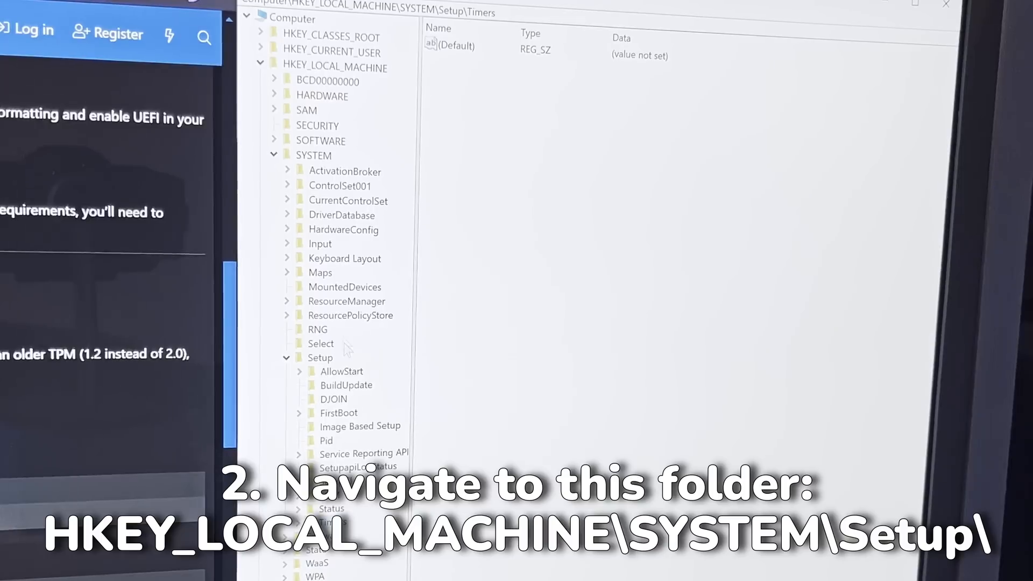
- Create a new key named MoSetup under HKEY_LOCAL_MACHINE\SYSTEM\Setup
{"action": "left_click", "coordinate": [321, 357]}
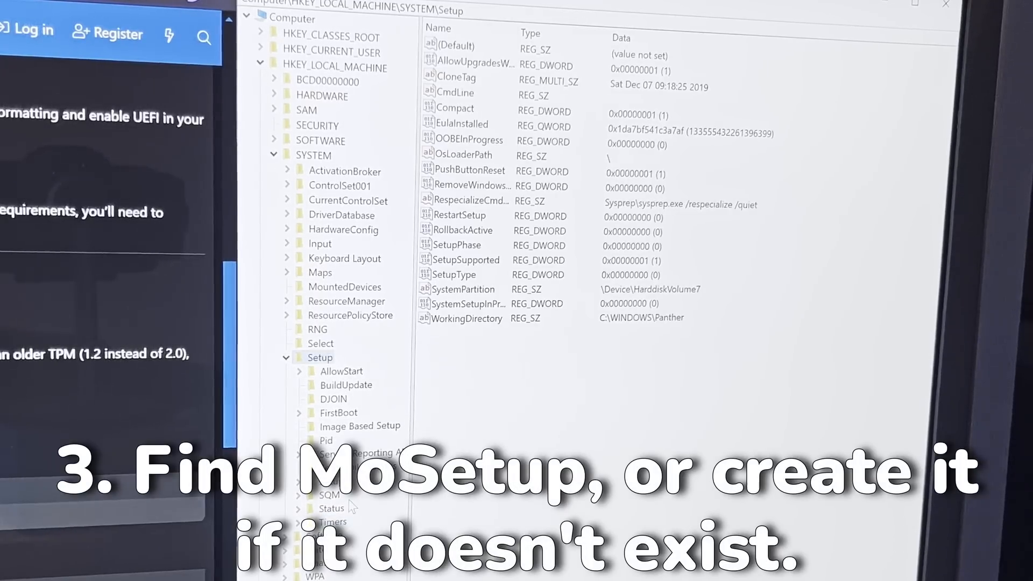
{"action": "right_click", "coordinate": [320, 358]}
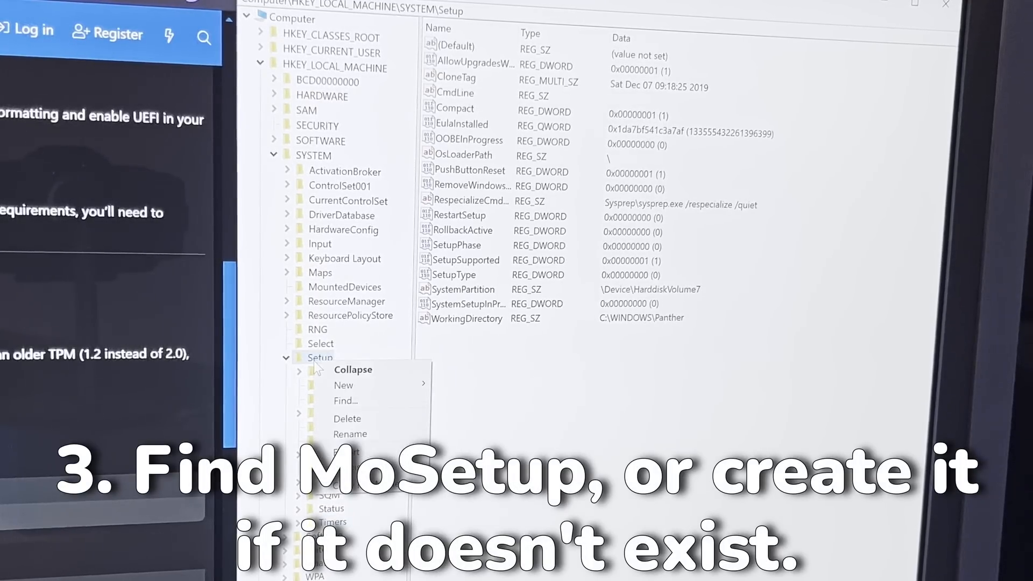
{"action": "left_click", "coordinate": [343, 385]}
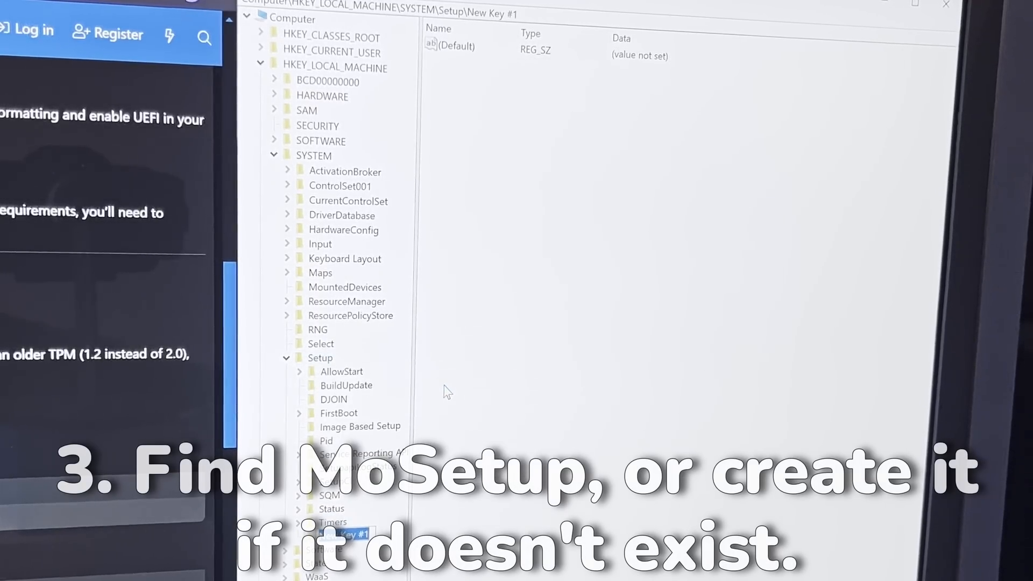
{"action": "type", "text": "MoSetup"}
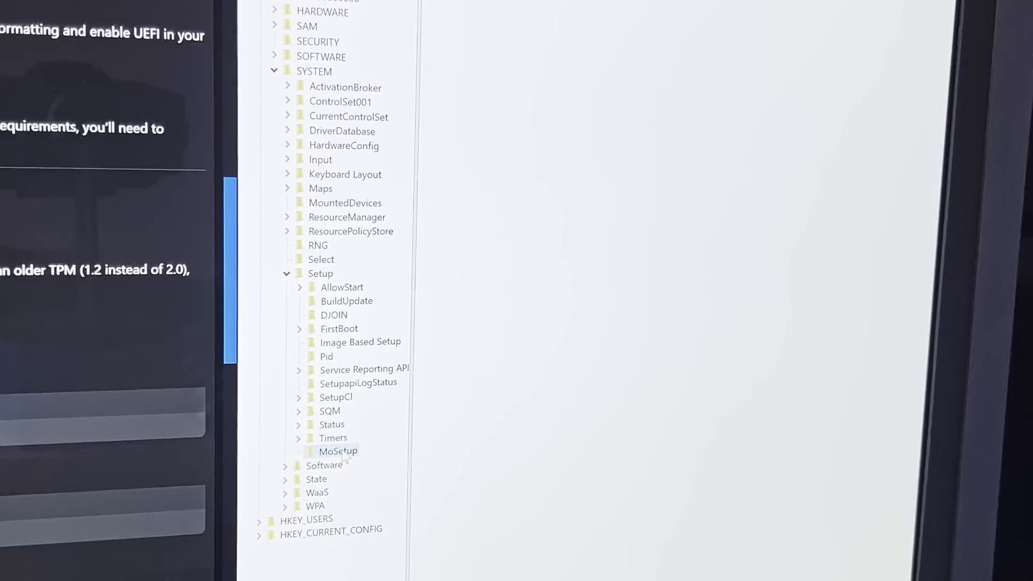
- Add DWORD value AllowUpgradesWithUnsupportedTPMOrCPU inside MoSetup and edit its data
{"action": "right_click", "coordinate": [337, 451]}
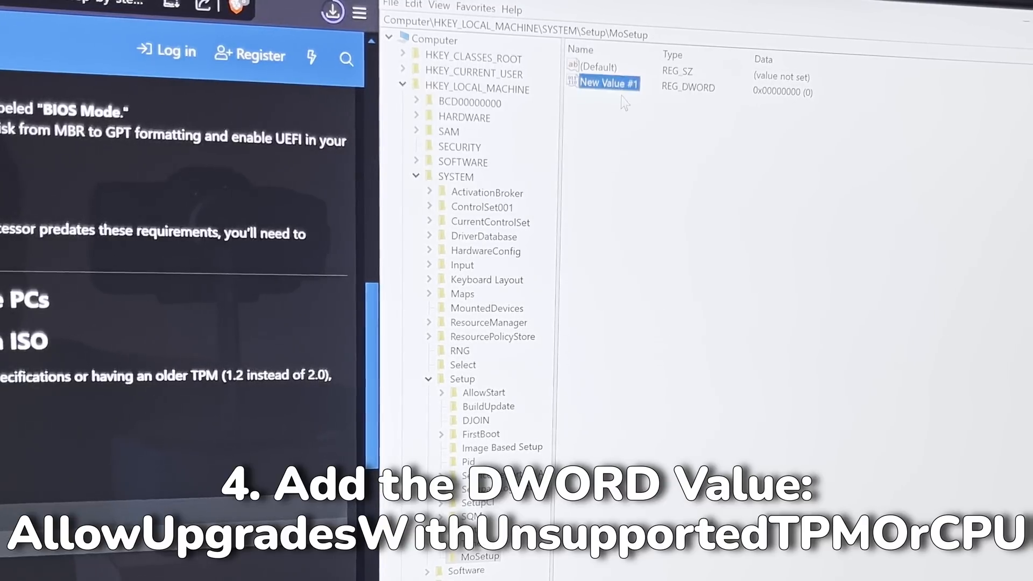
{"action": "right_click", "coordinate": [606, 84]}
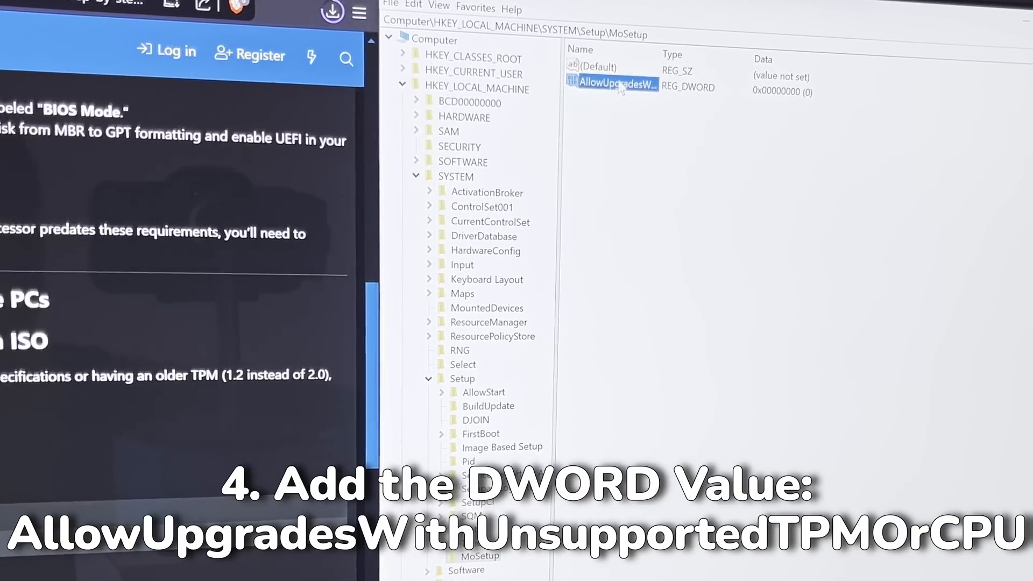
{"action": "double_click", "coordinate": [612, 87]}
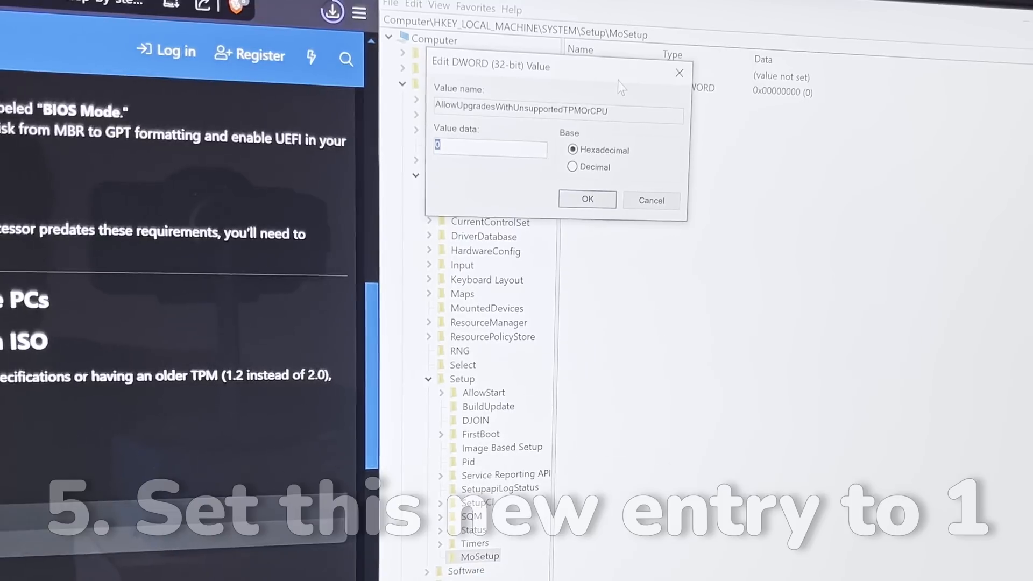
{"action": "left_click", "coordinate": [585, 200]}
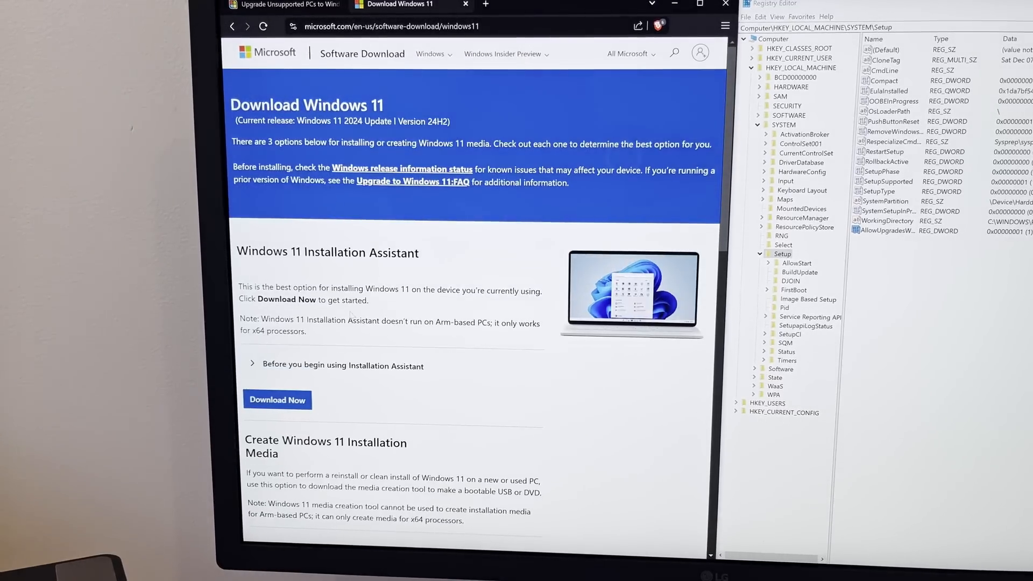
- Choose Windows 11 (multi-edition ISO for x64 devices) and request its download
{"action": "scroll", "scroll_direction": "down", "scroll_amount": 3}
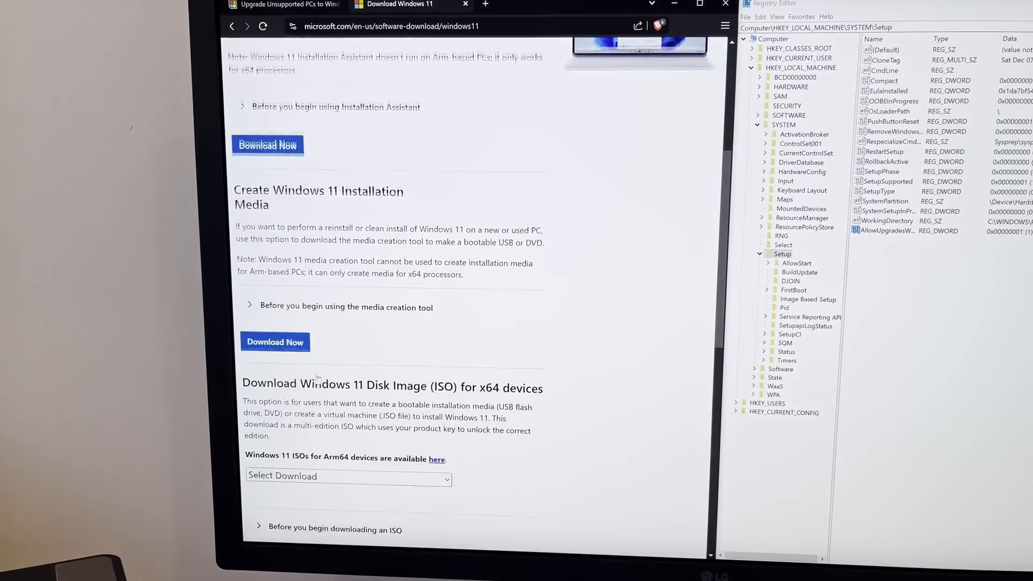
{"action": "scroll", "scroll_direction": "down", "scroll_amount": 3}
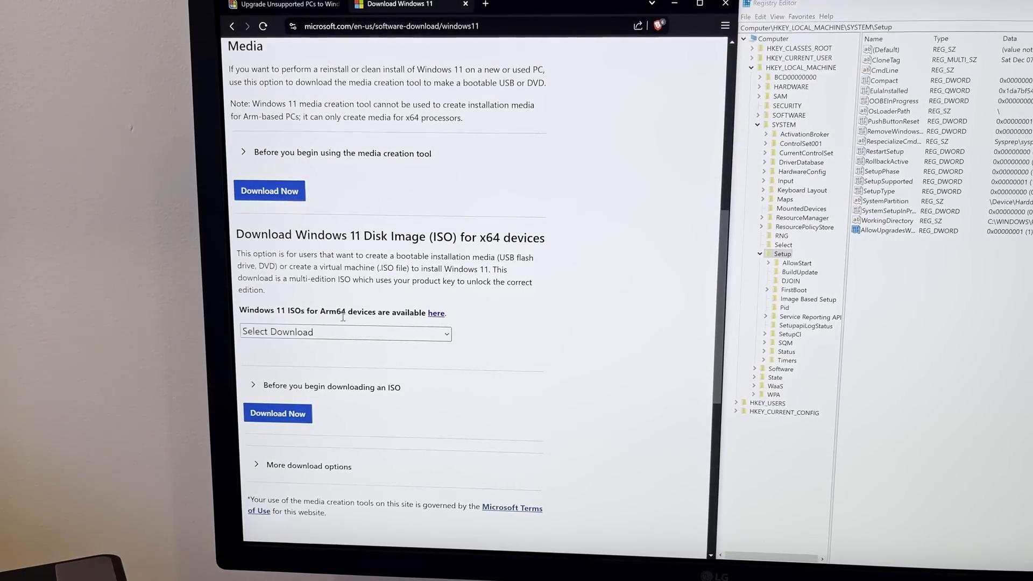
{"action": "left_click", "coordinate": [346, 332]}
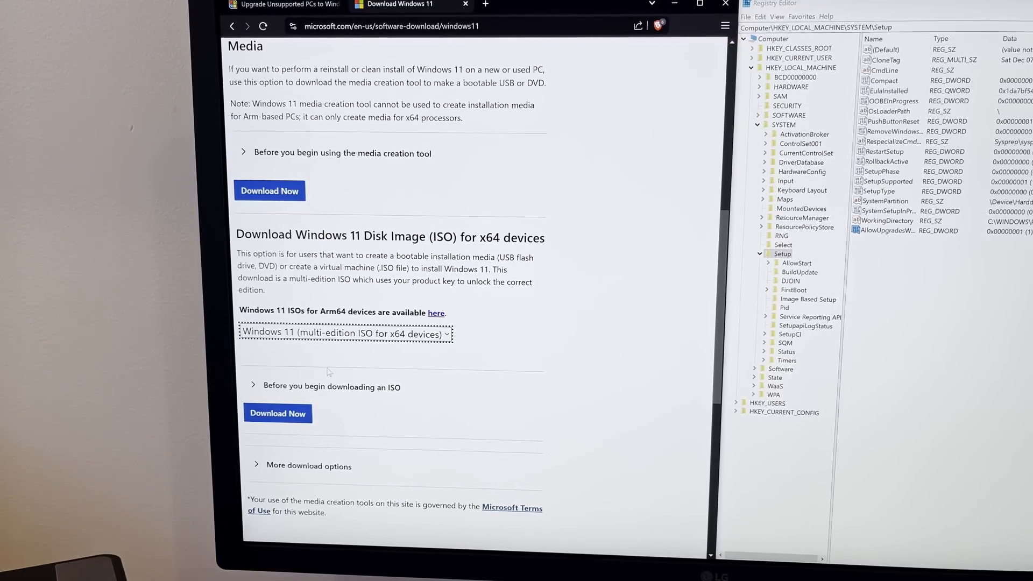
{"action": "left_click", "coordinate": [278, 413]}
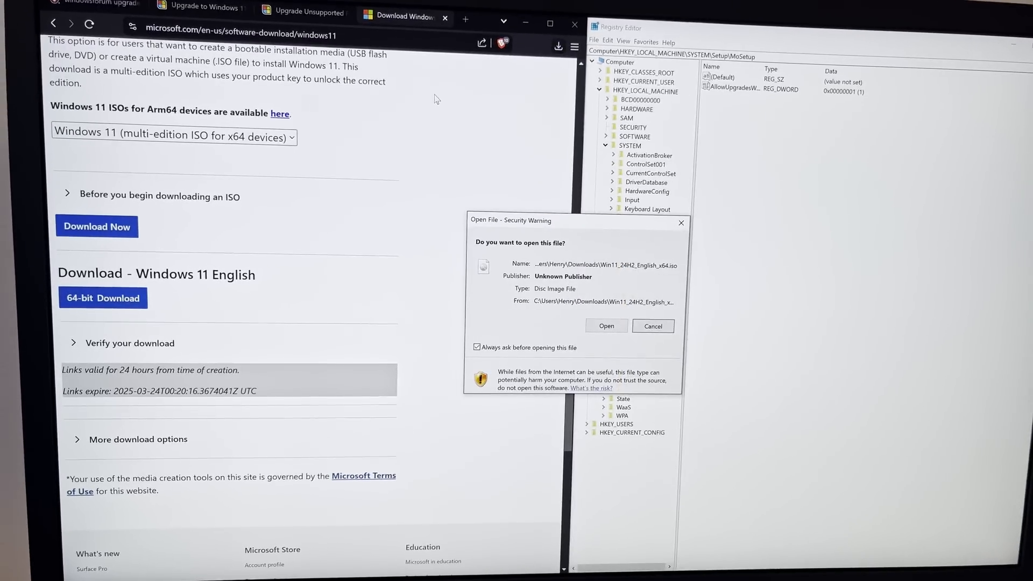
- Mount the downloaded ISO and launch setup.exe, continuing past the Install Windows 11 screen
{"action": "left_click", "coordinate": [604, 325]}
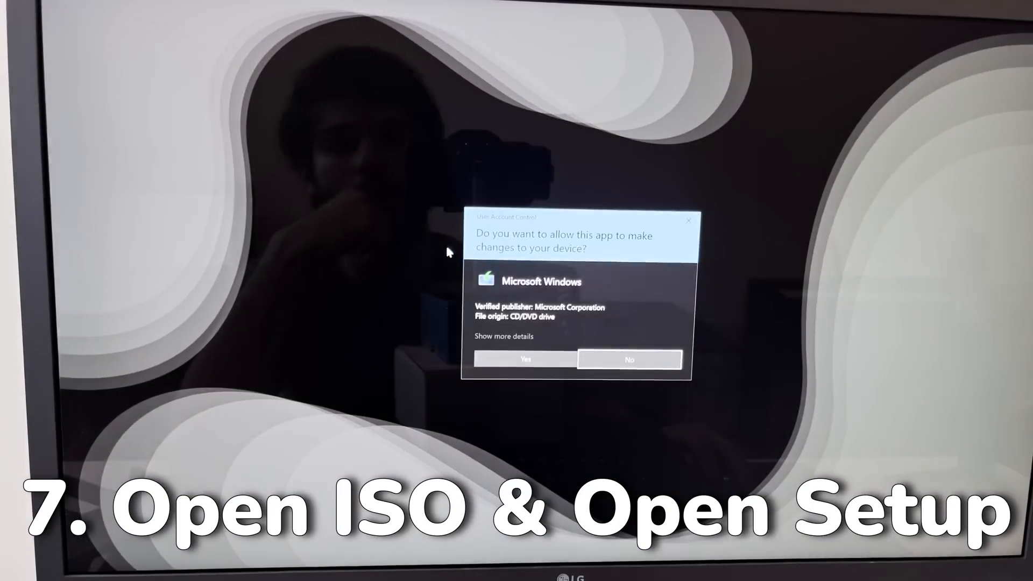
{"action": "left_click", "coordinate": [524, 360]}
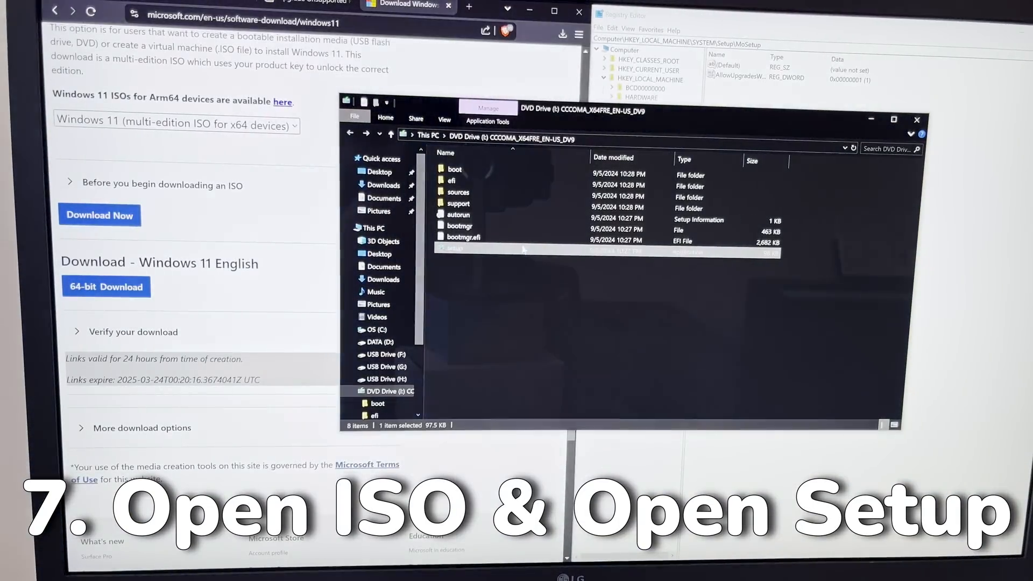
{"action": "double_click", "coordinate": [453, 249]}
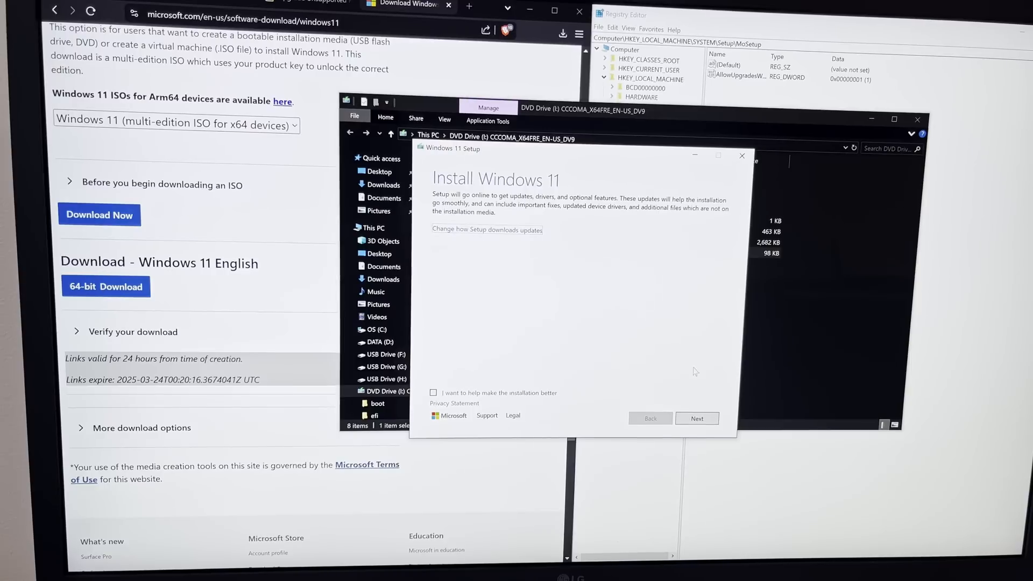
{"action": "left_click", "coordinate": [696, 419]}
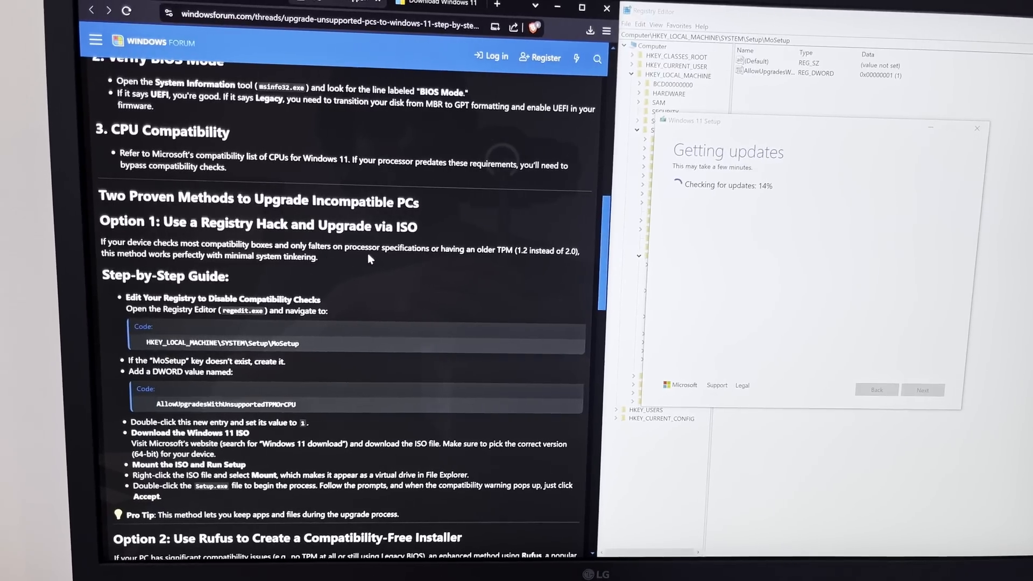
- Scroll the Windows Forum article to the 'Option 2: Use Rufus' compatibility-free installer section
{"action": "left_click_drag", "start_coordinate": [279, 244], "coordinate": [321, 254]}
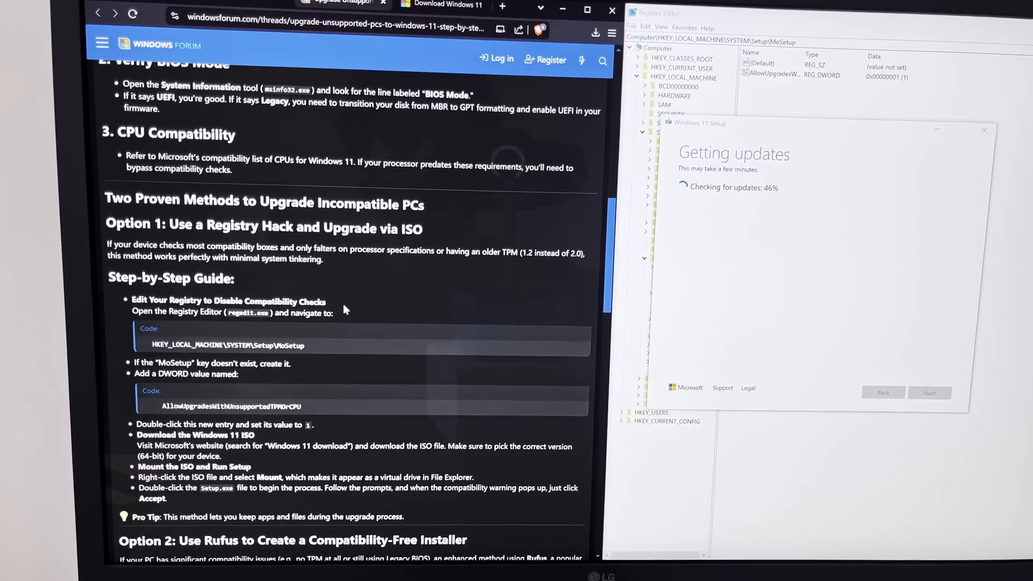
{"action": "scroll", "scroll_direction": "down", "scroll_amount": 3}
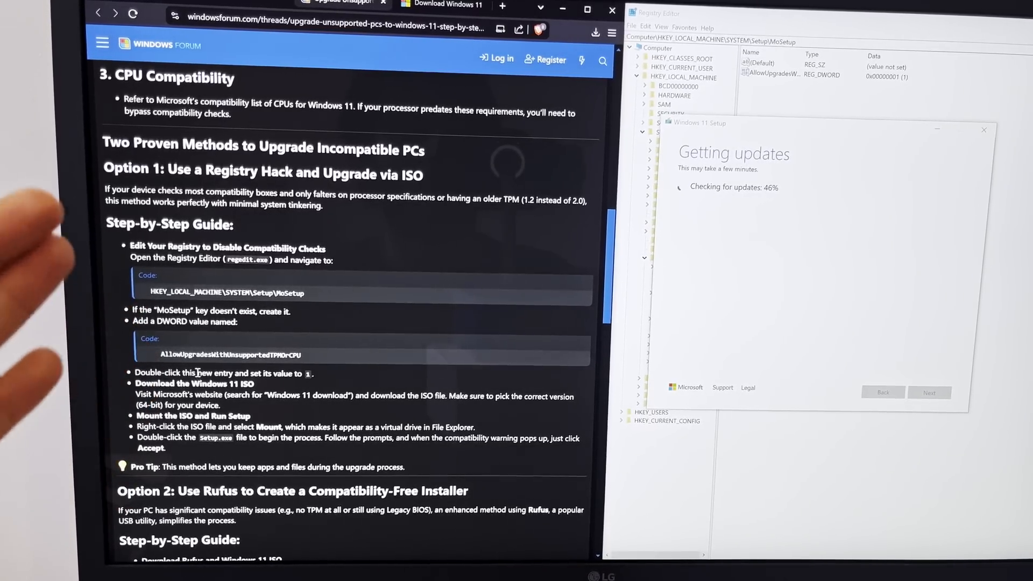
{"action": "scroll", "scroll_direction": "down", "scroll_amount": 3}
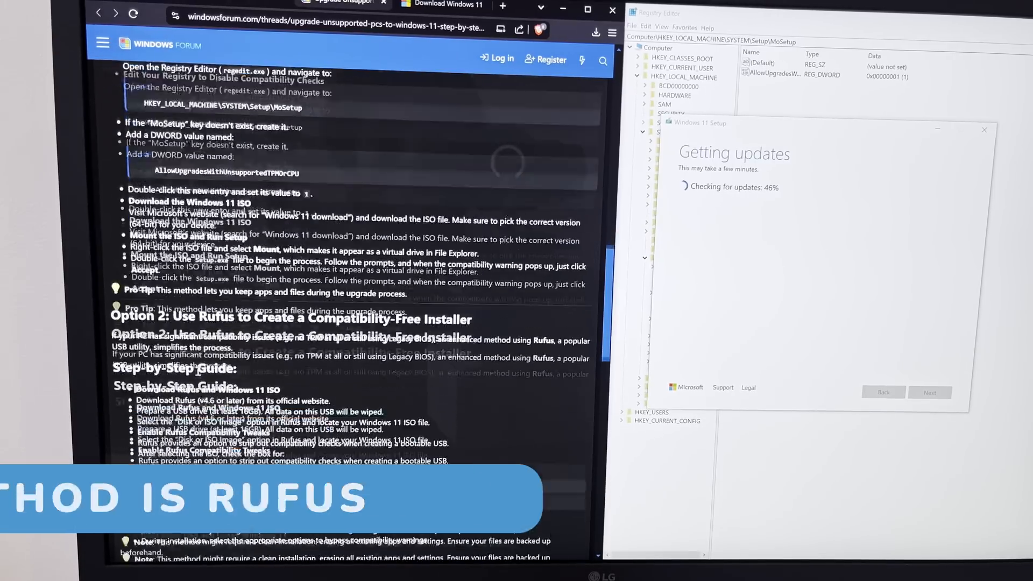
{"action": "scroll", "scroll_direction": "down", "scroll_amount": 3}
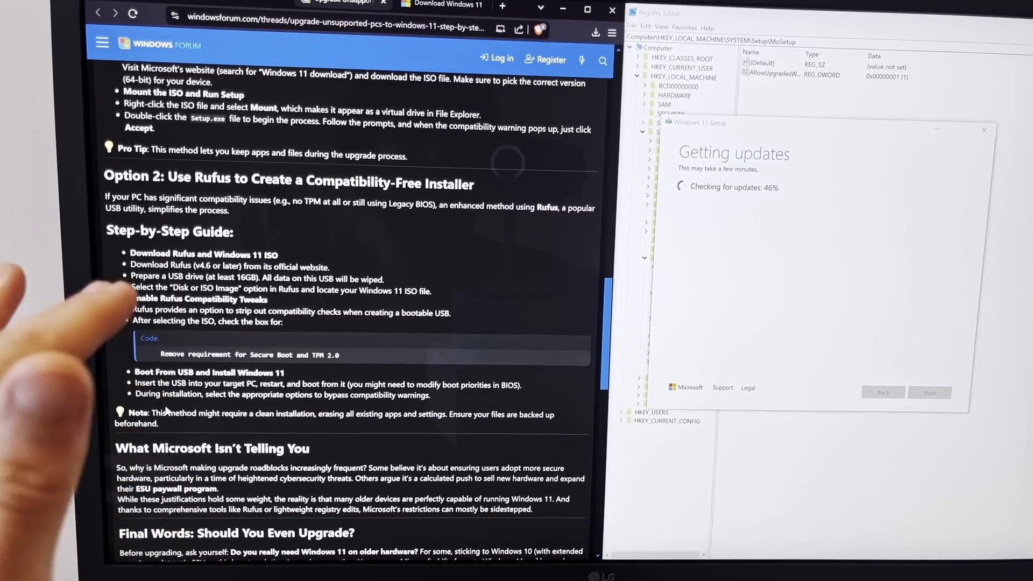
- Search for Rufus, reach rufus.ie and save rufus-4.6.exe to Downloads
{"action": "left_click", "coordinate": [501, 7]}
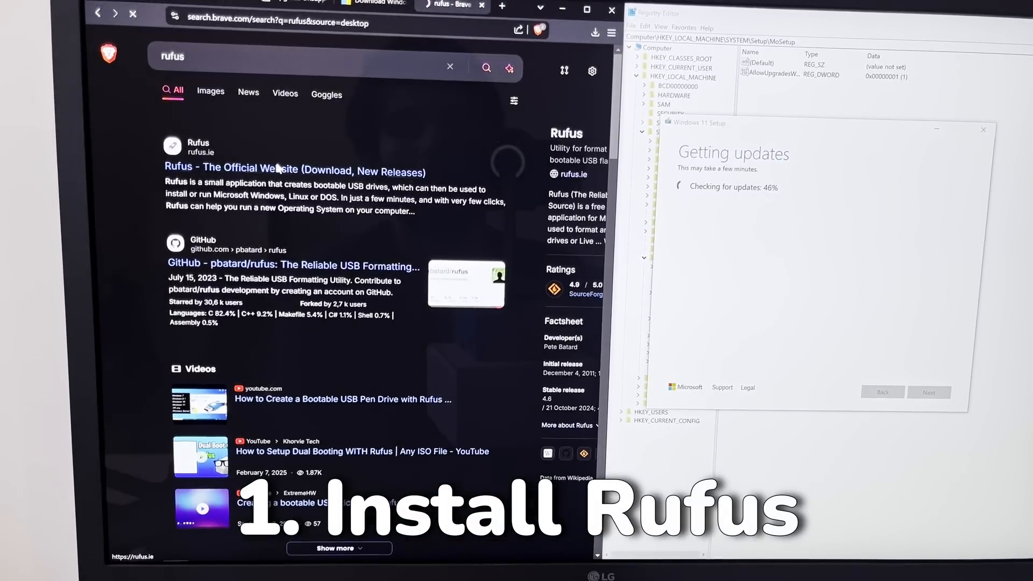
{"action": "left_click", "coordinate": [294, 168]}
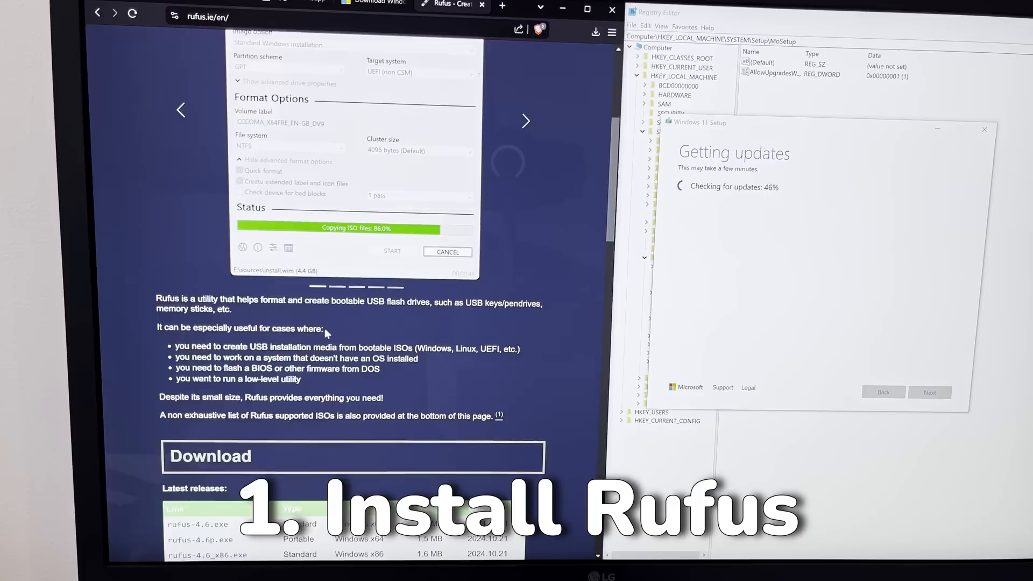
{"action": "scroll", "scroll_direction": "down", "scroll_amount": 3}
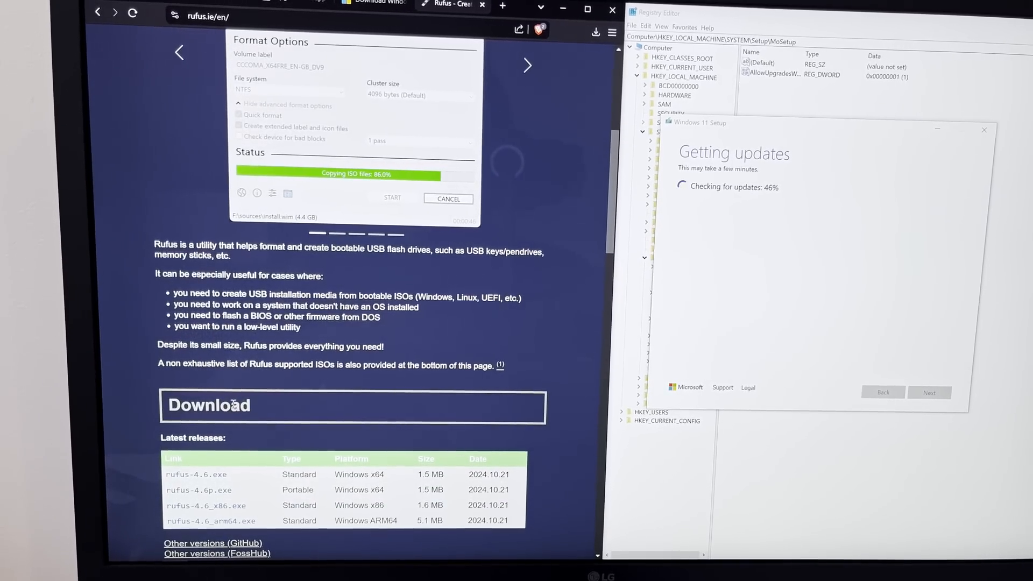
{"action": "scroll", "scroll_direction": "down", "scroll_amount": 3}
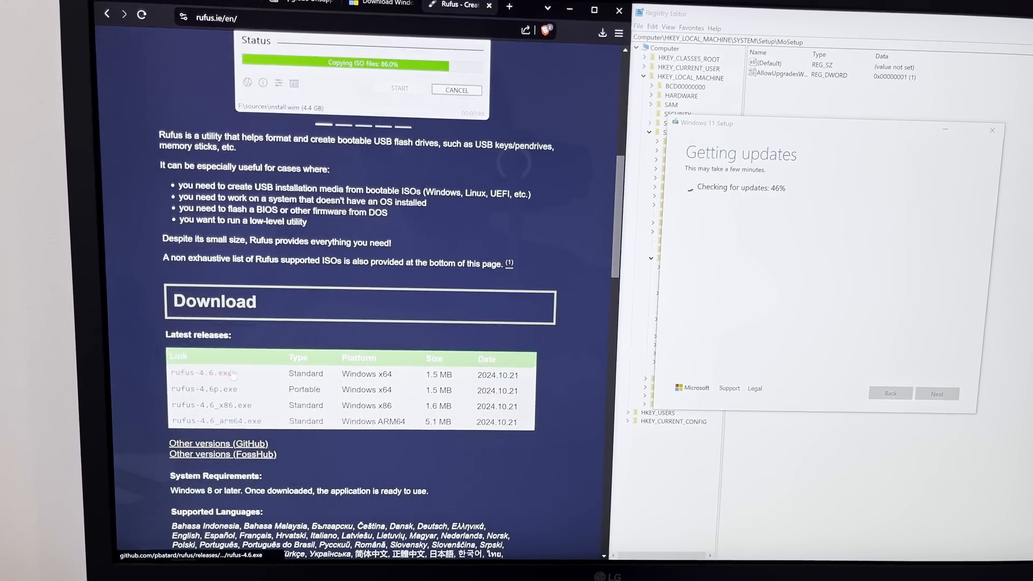
{"action": "left_click", "coordinate": [207, 372]}
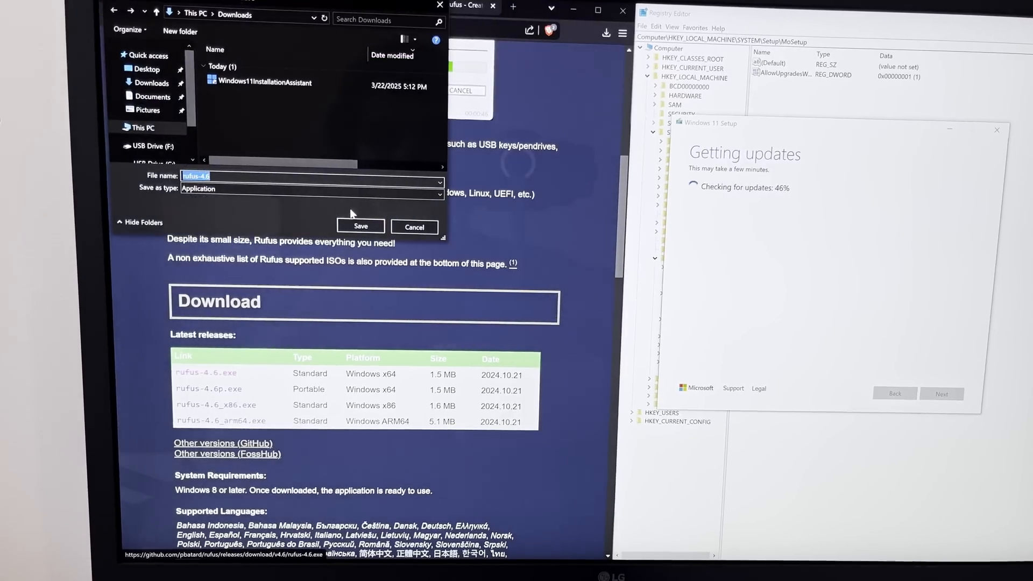
{"action": "left_click", "coordinate": [360, 226]}
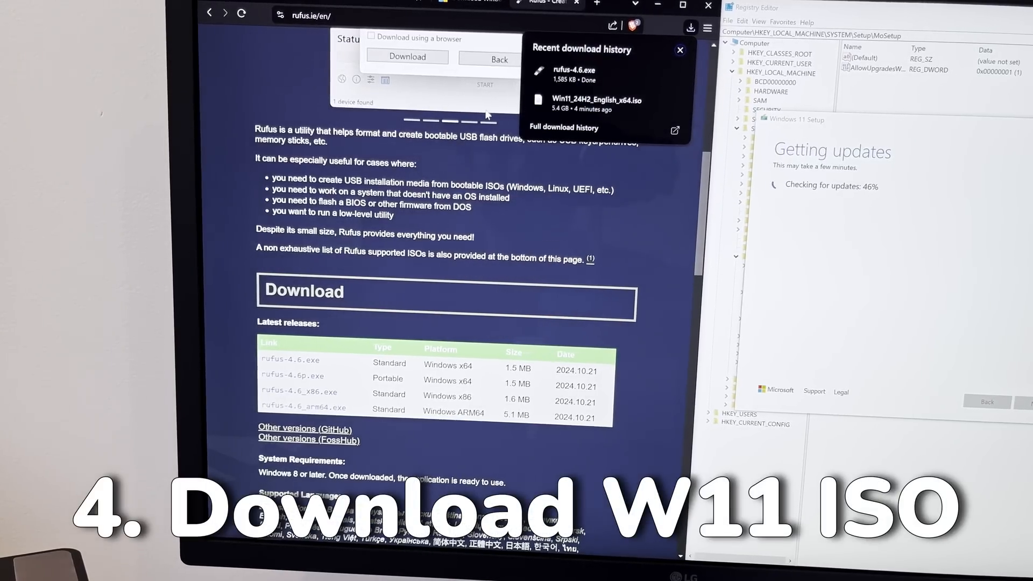
- Launch Rufus, select Win11_24H2_English_x64.iso and start writing it to the USB drive
{"action": "left_click", "coordinate": [680, 51]}
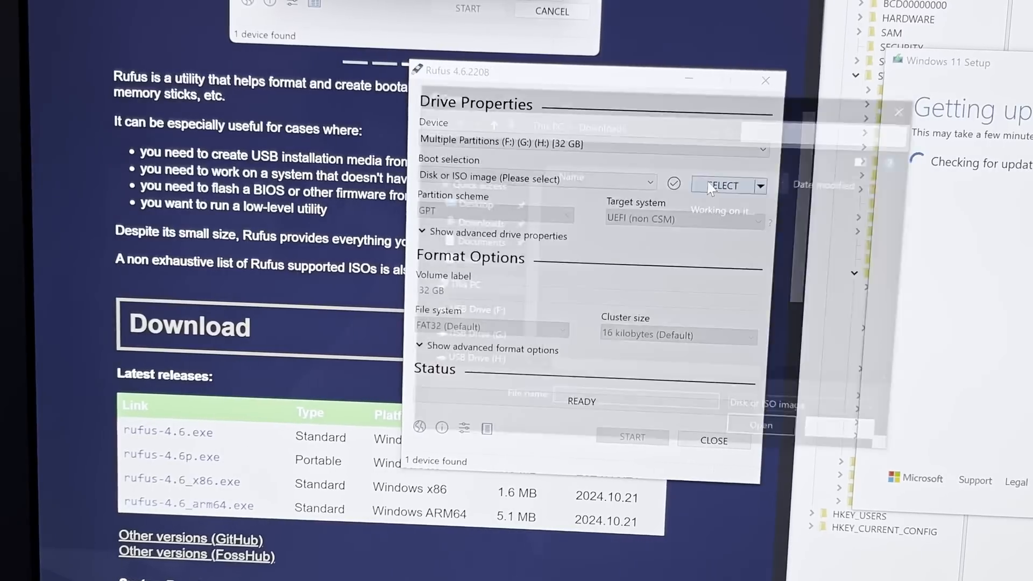
{"action": "left_click", "coordinate": [723, 185]}
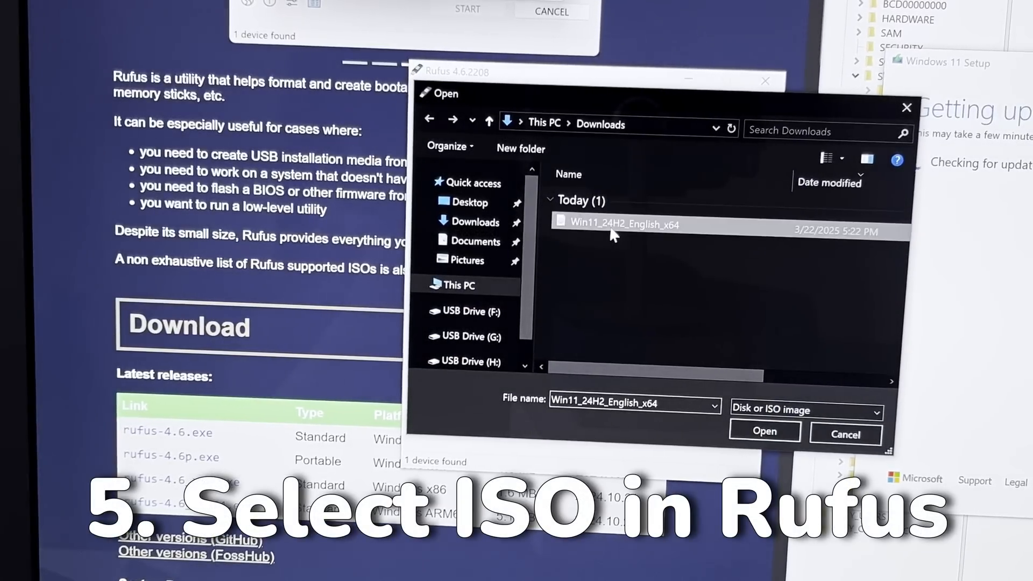
{"action": "left_click", "coordinate": [764, 431]}
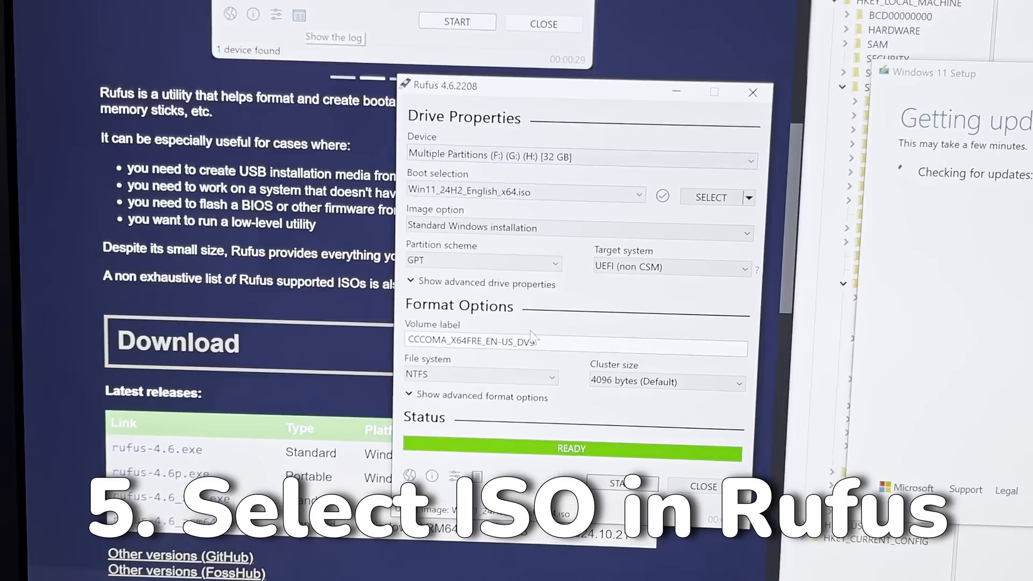
{"action": "left_click", "coordinate": [622, 482]}
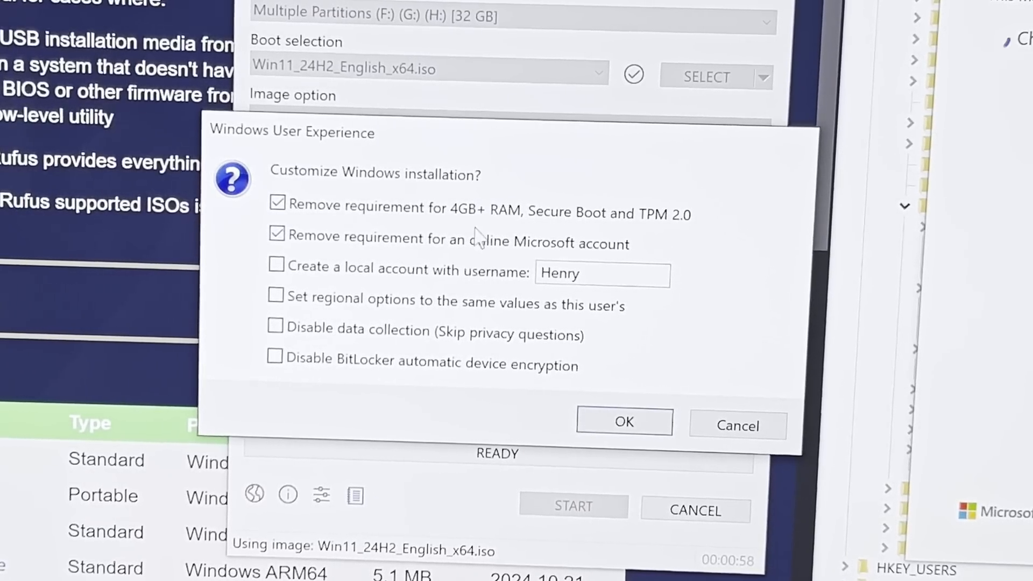
- Enable local account creation, keep requirement removals checked, and confirm the customization choices
{"action": "left_click", "coordinate": [276, 266]}
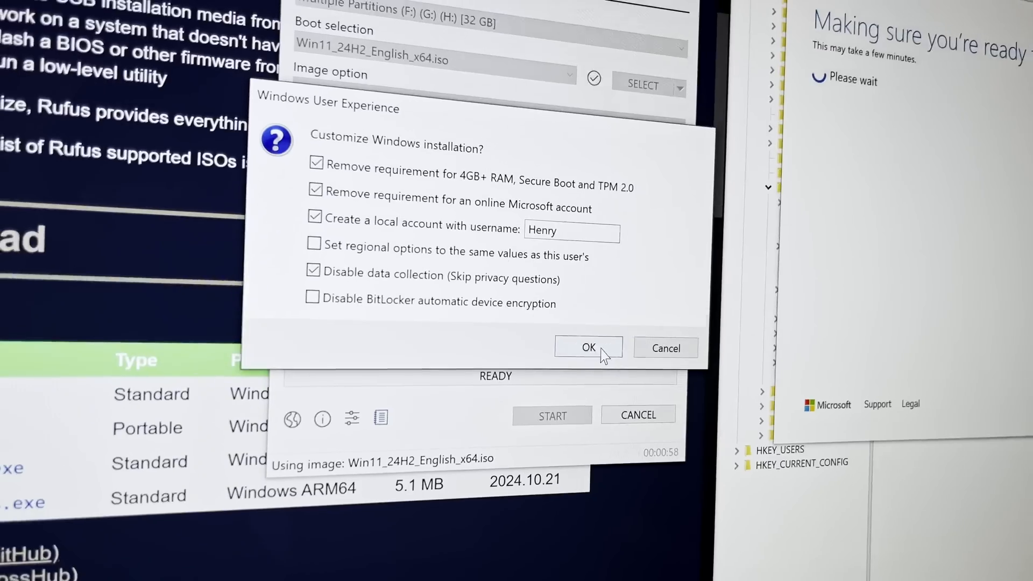
{"action": "left_click", "coordinate": [588, 347]}
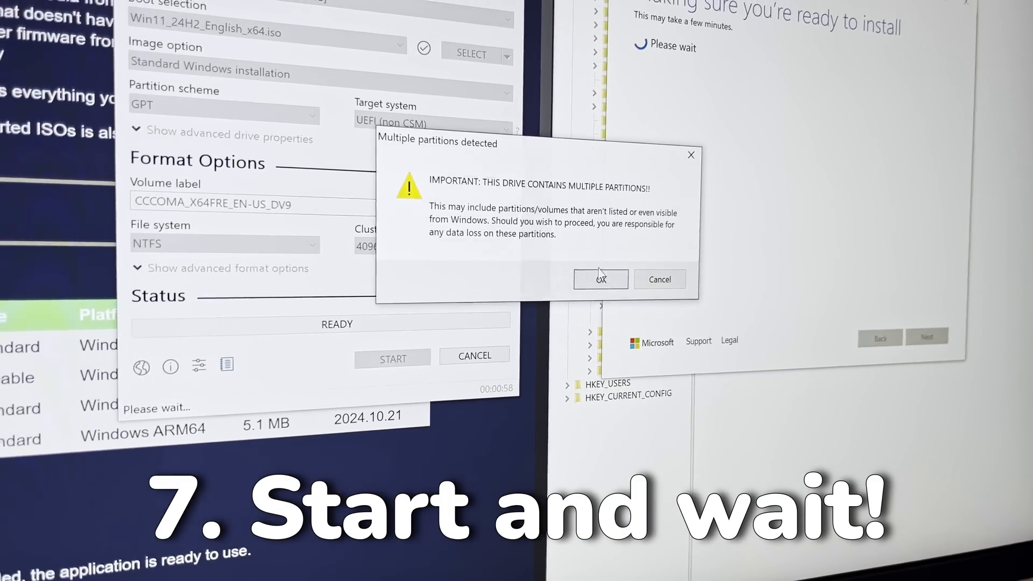
- Accept the 'Multiple partitions detected' data-loss warning so Rufus writes the drive
{"action": "left_click", "coordinate": [599, 279]}
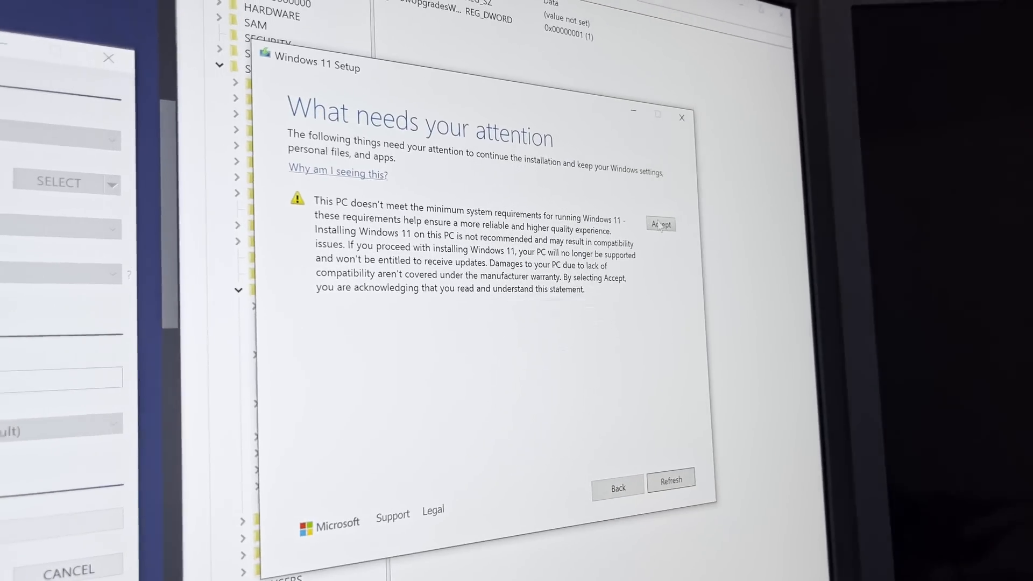
- Accept the unsupported-hardware 'What needs your attention' notice to continue setup
{"action": "left_click", "coordinate": [660, 223]}
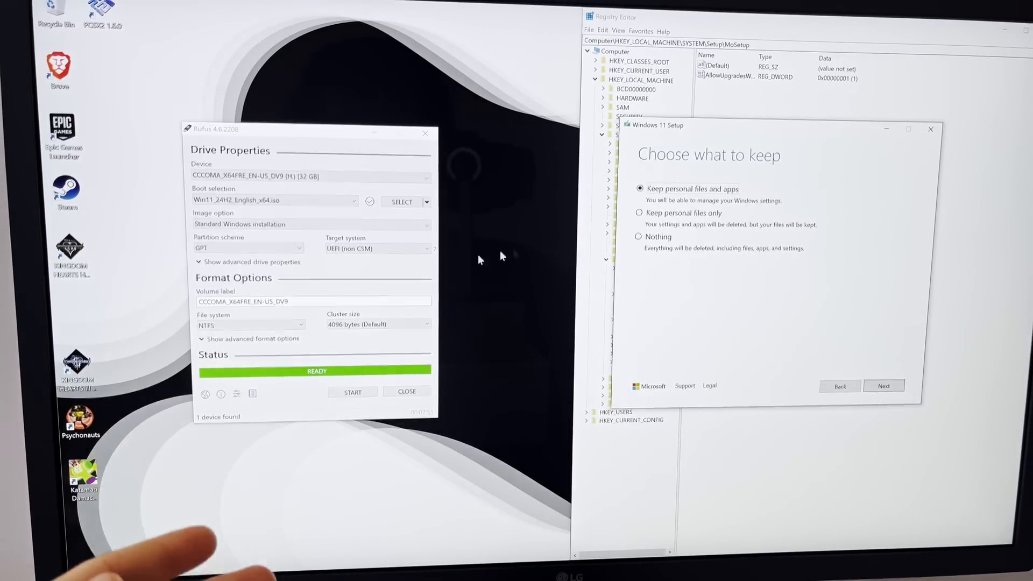
- Continue with 'Keep personal files and apps' to reach Ready to install for Windows 11 Home
{"action": "left_click", "coordinate": [353, 392]}
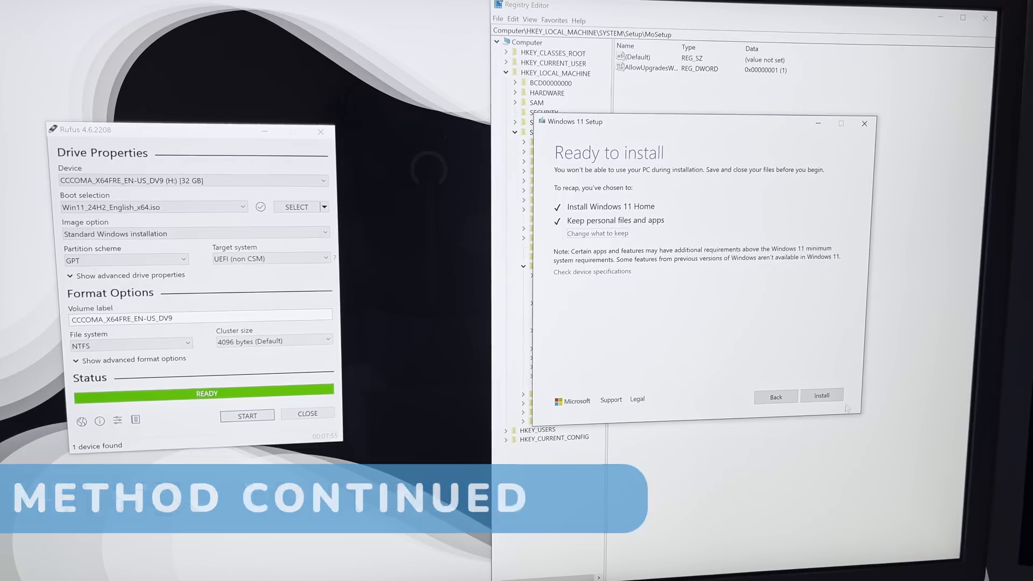
- Start the Windows 11 Home installation keeping files and apps until the new desktop loads
{"action": "left_click", "coordinate": [821, 396]}
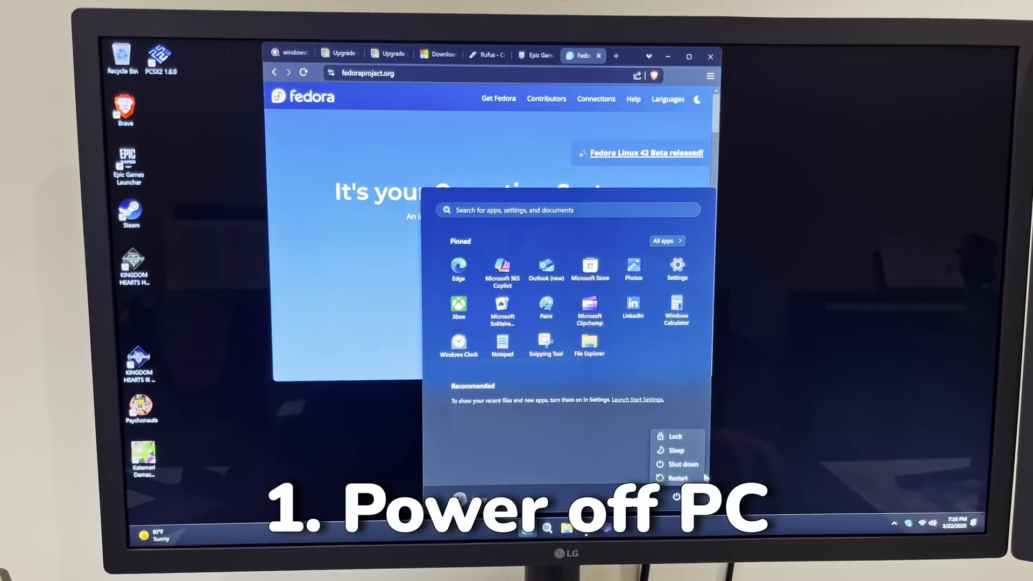
- Shut down the PC so it can be powered on into the UEFI boot menu
{"action": "left_click", "coordinate": [680, 465]}
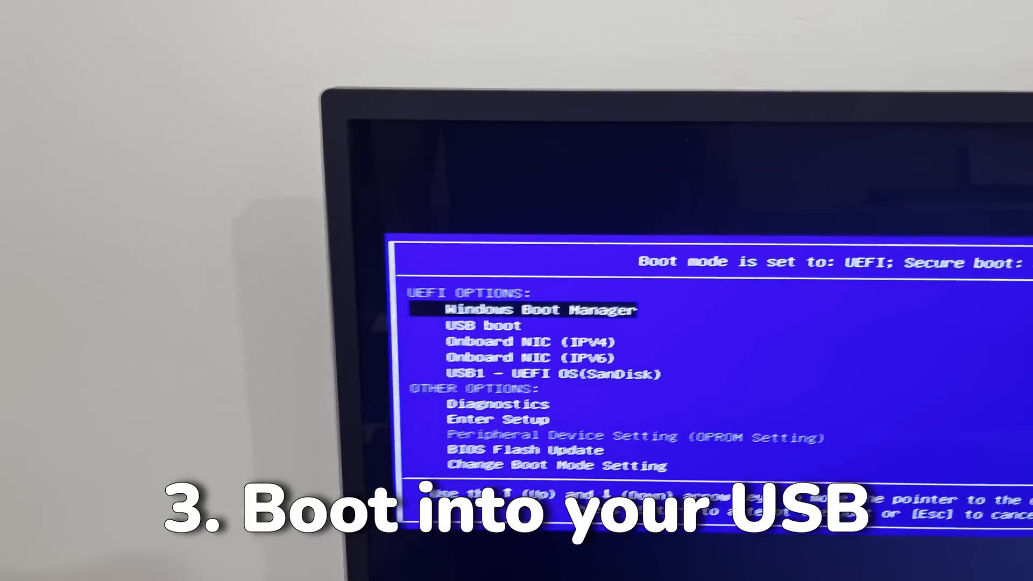
- Boot from 'USB1 - UEFI OS (SanDisk)' to launch Windows 11 Setup
{"action": "key", "text": "Down"}
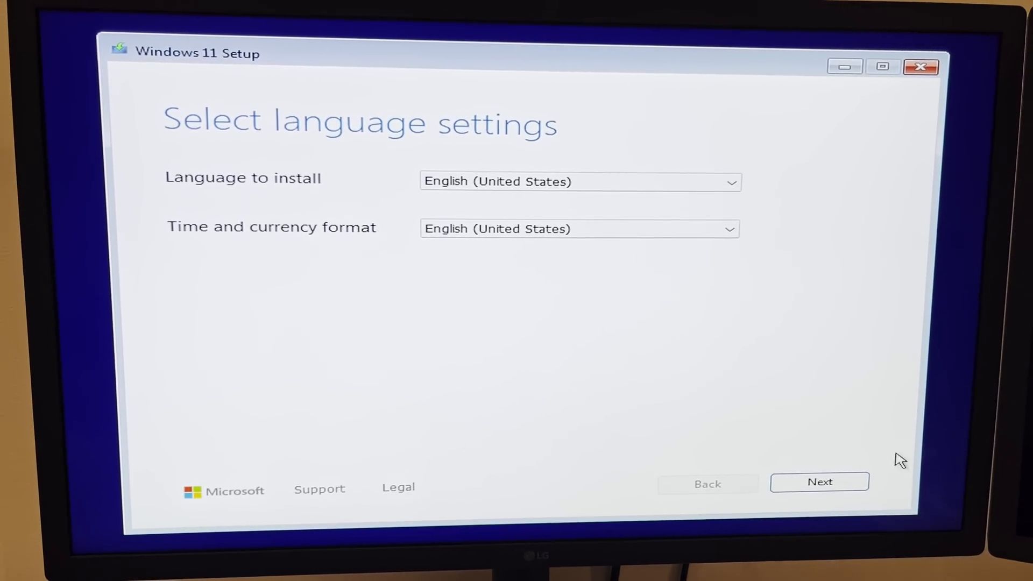
- Keep English (United States), accept the license terms, and choose Disk 1 Partition 3: OS
{"action": "left_click", "coordinate": [819, 482]}
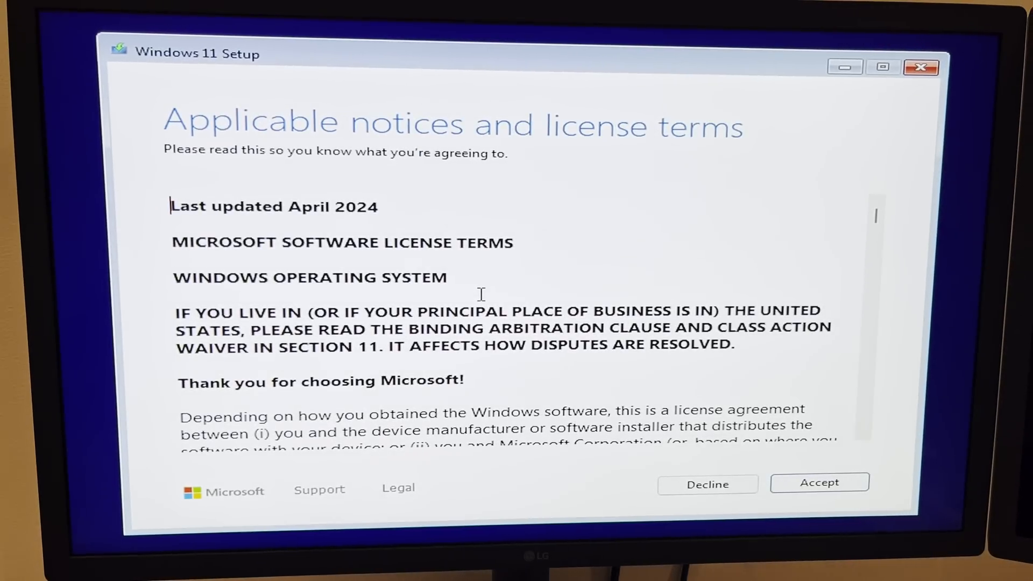
{"action": "left_click", "coordinate": [819, 482]}
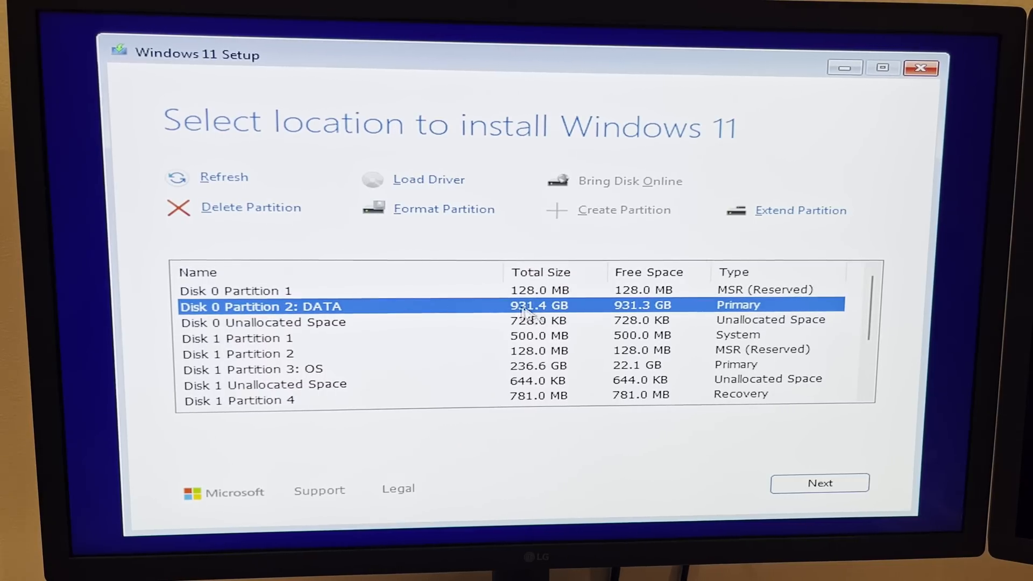
{"action": "mouse_move", "coordinate": [333, 375]}
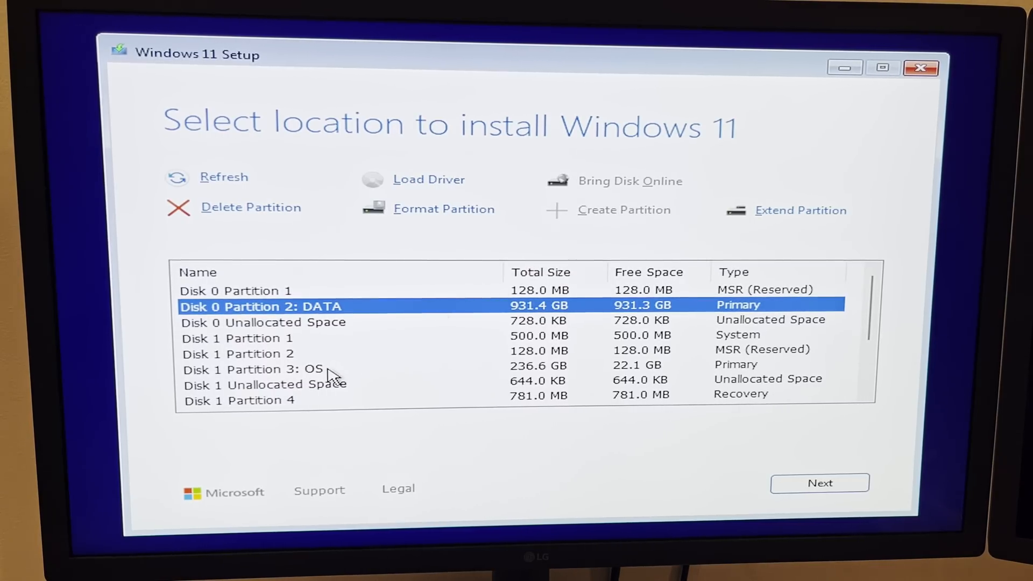
{"action": "left_click", "coordinate": [254, 369]}
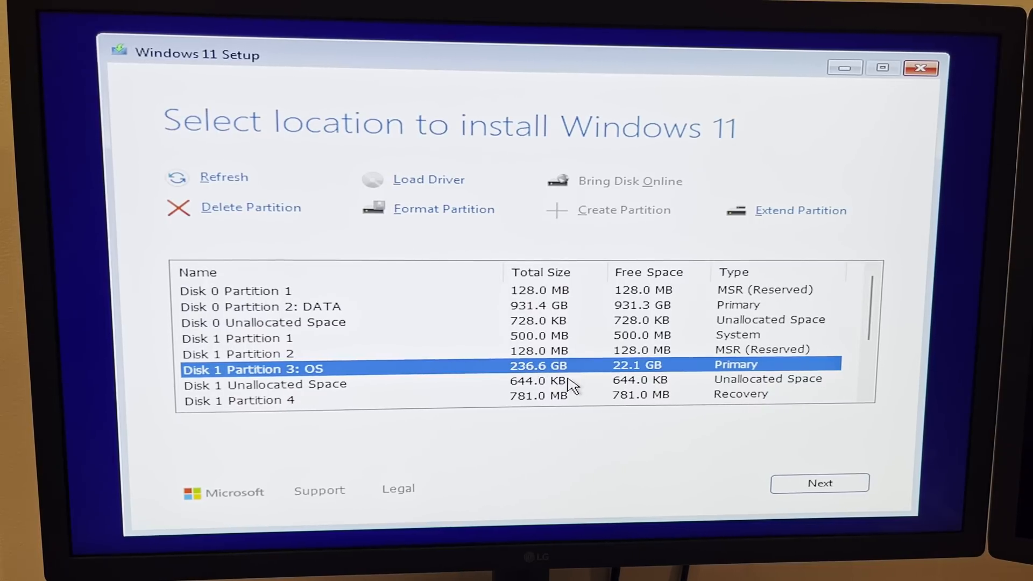
{"action": "mouse_move", "coordinate": [539, 376]}
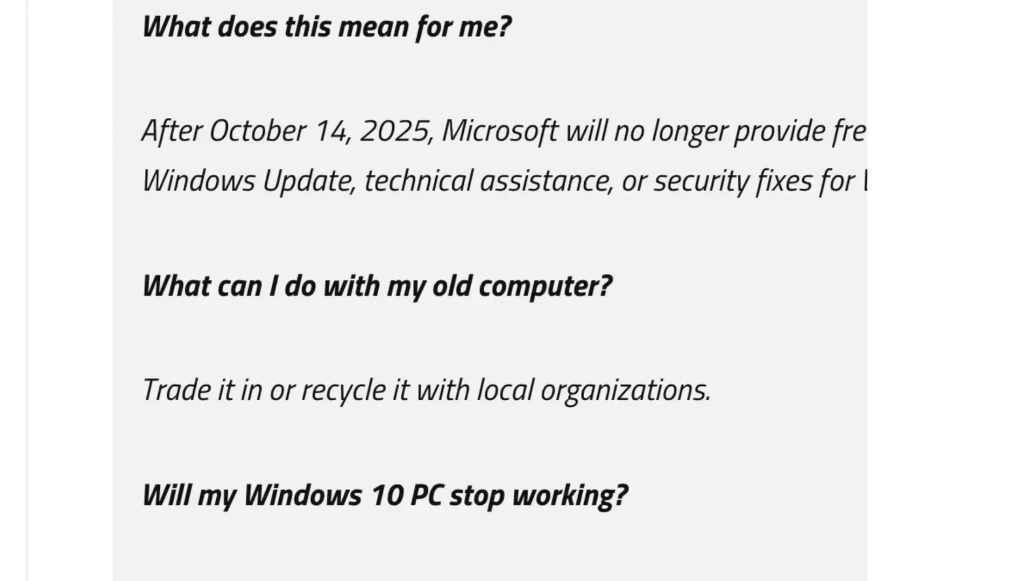
{"action": "scroll", "scroll_direction": "down", "scroll_amount": 3}
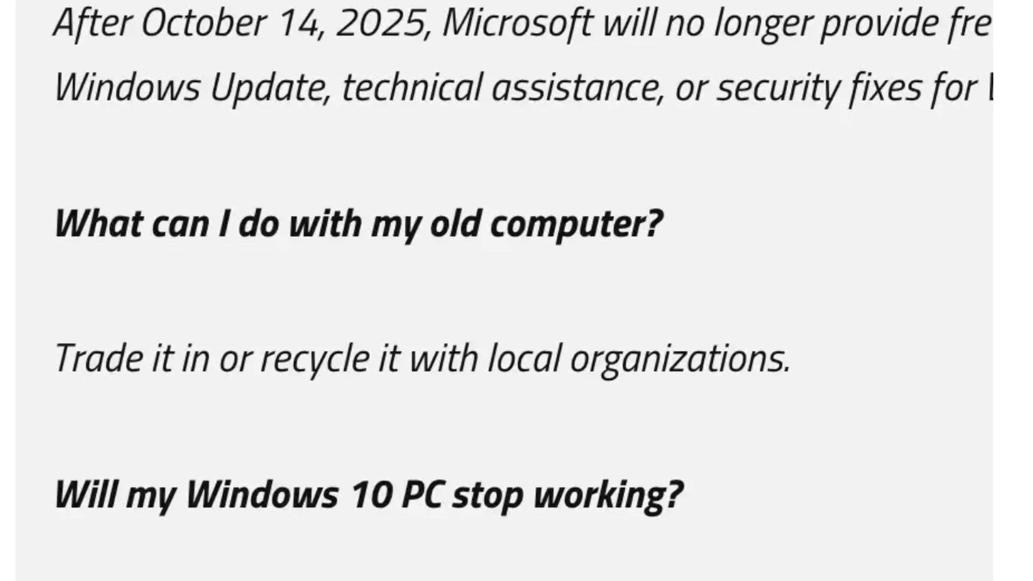